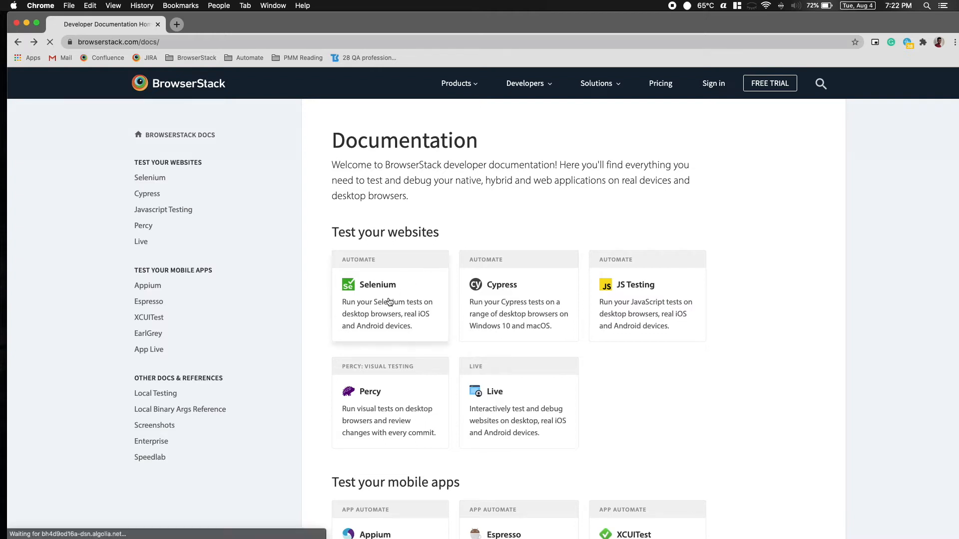
Step: Reach the Selenium with Ruby getting-started guide from the Selenium docs and read through it
{"action": "left_click", "coordinate": [377, 284]}
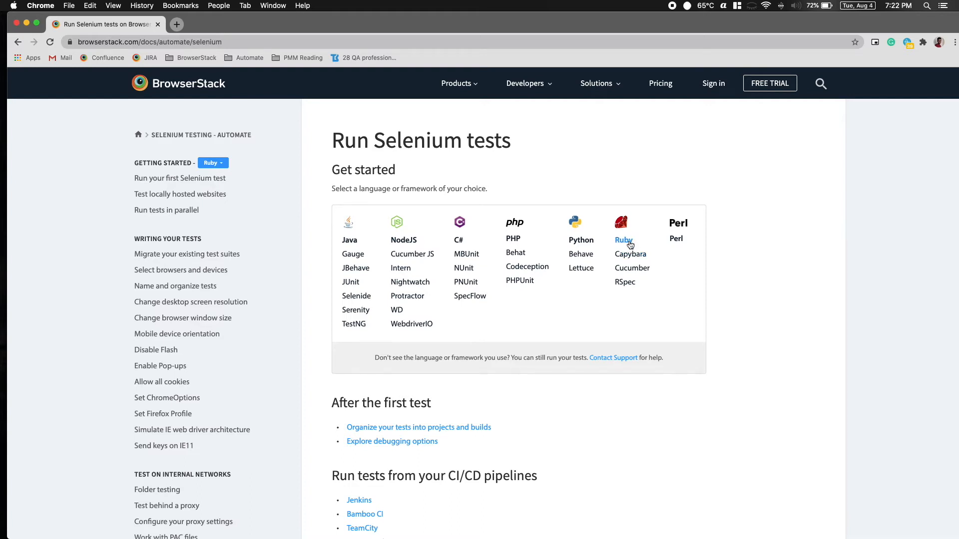
{"action": "left_click", "coordinate": [624, 240]}
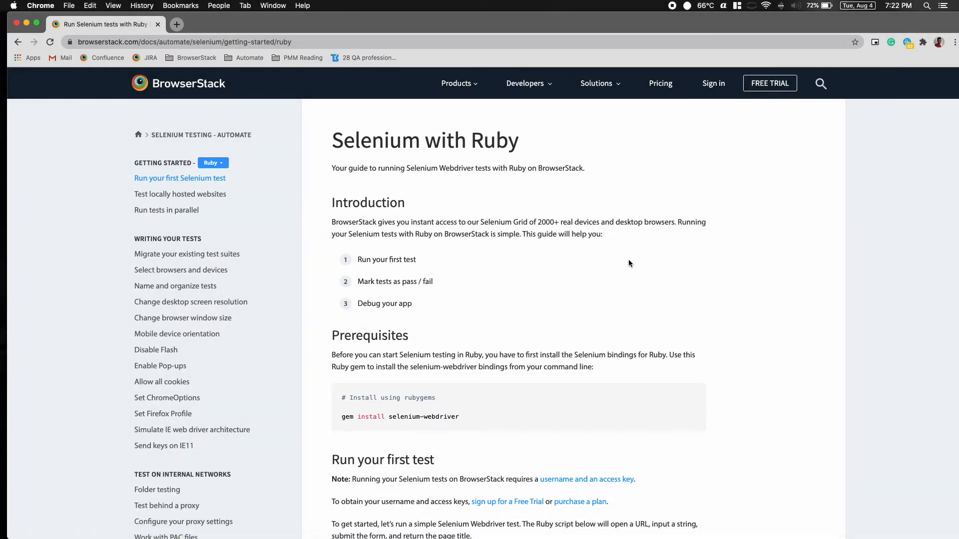
{"action": "scroll", "scroll_direction": "down", "scroll_amount": 3}
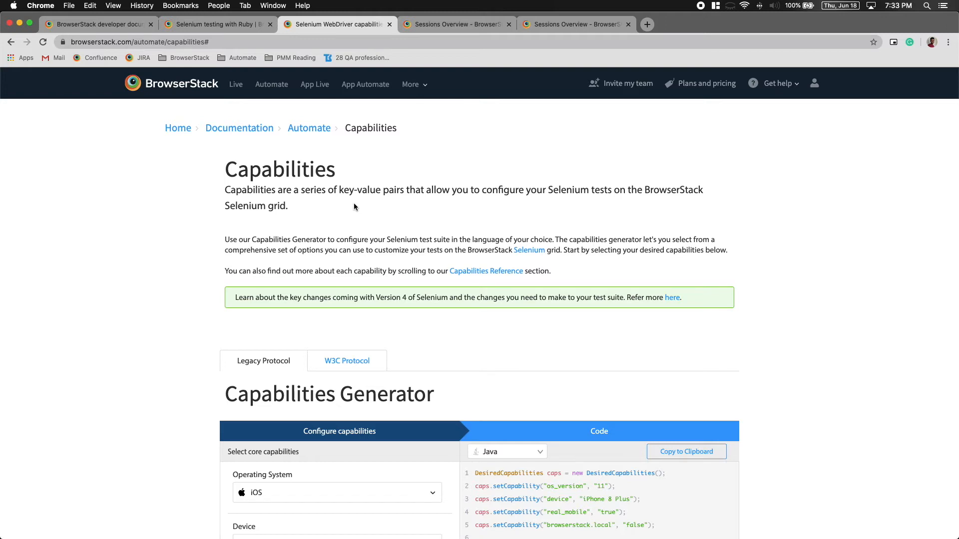
Step: Switch the Capabilities Generator output to Ruby for Windows 10, Chrome 84, Selenium 3.5.2
{"action": "left_click", "coordinate": [506, 452]}
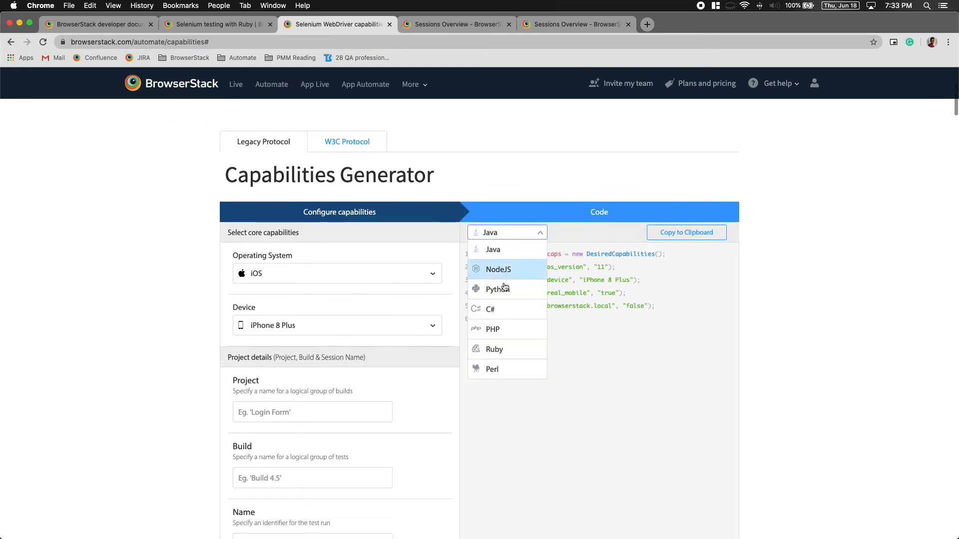
{"action": "left_click", "coordinate": [493, 349]}
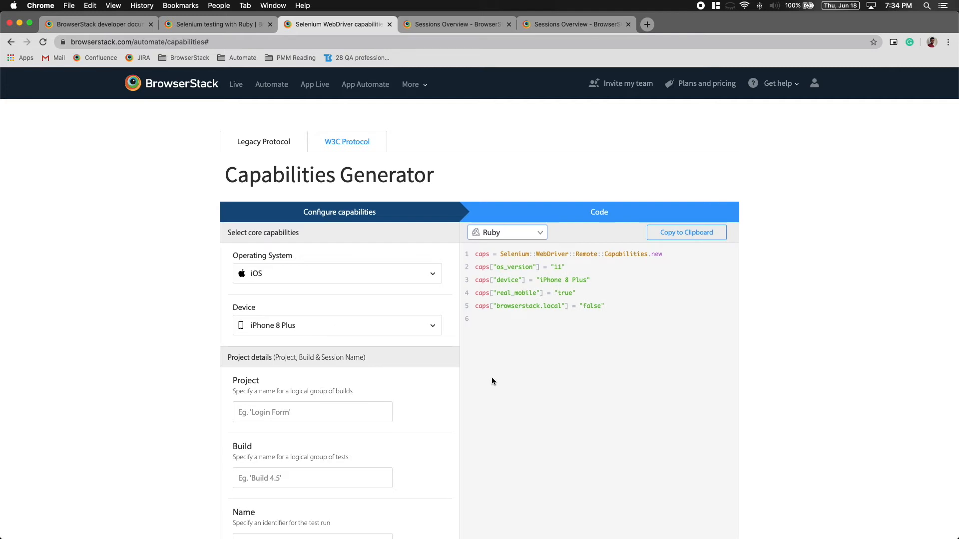
{"action": "mouse_move", "coordinate": [498, 379]}
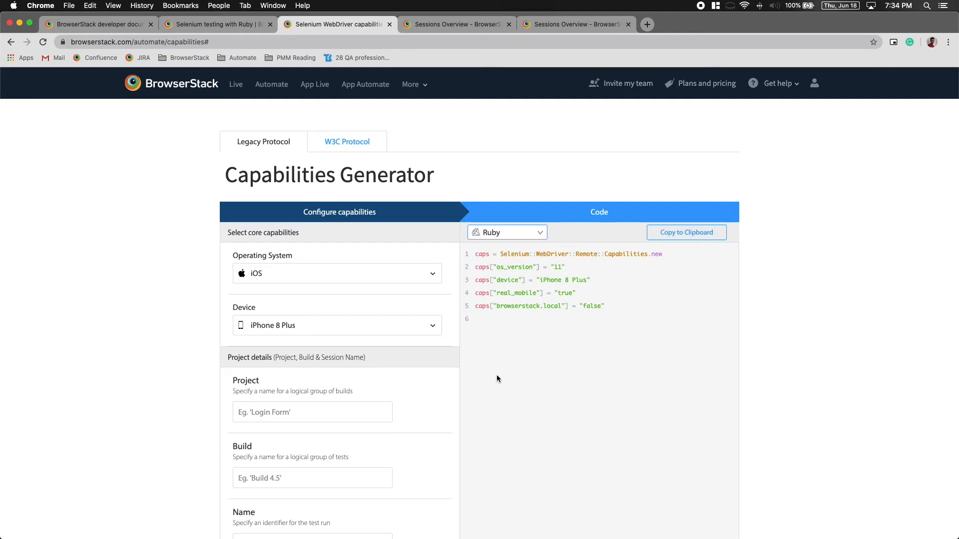
{"action": "scroll", "scroll_direction": "down", "scroll_amount": 3}
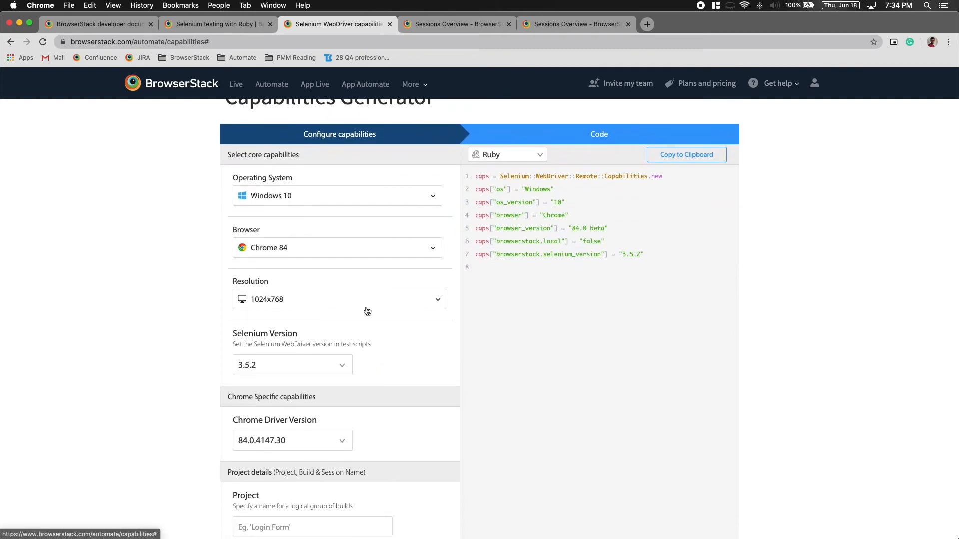
{"action": "scroll", "scroll_direction": "down", "scroll_amount": 3}
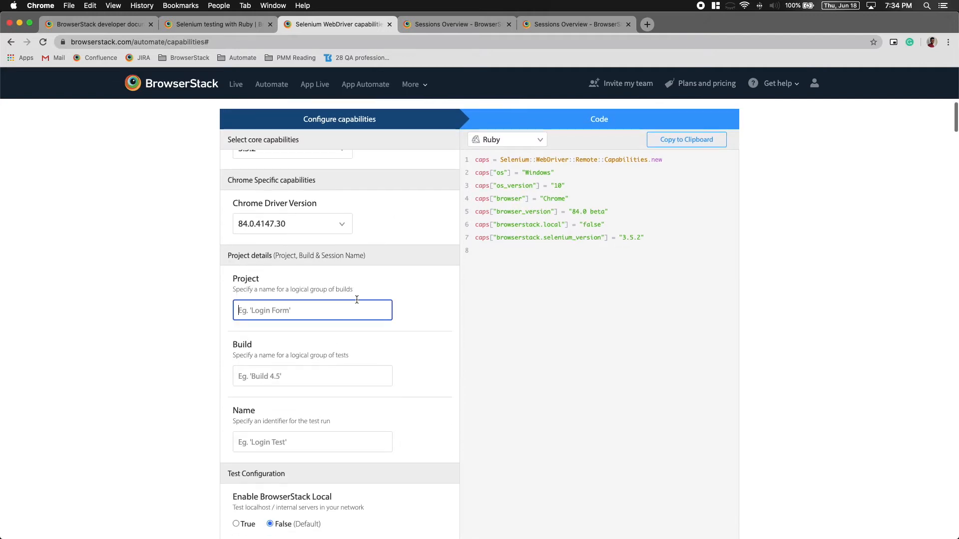
Step: Fill Project details with project 'Demo', build '1' and name 'Test Run'
{"action": "type", "text": "Demo"}
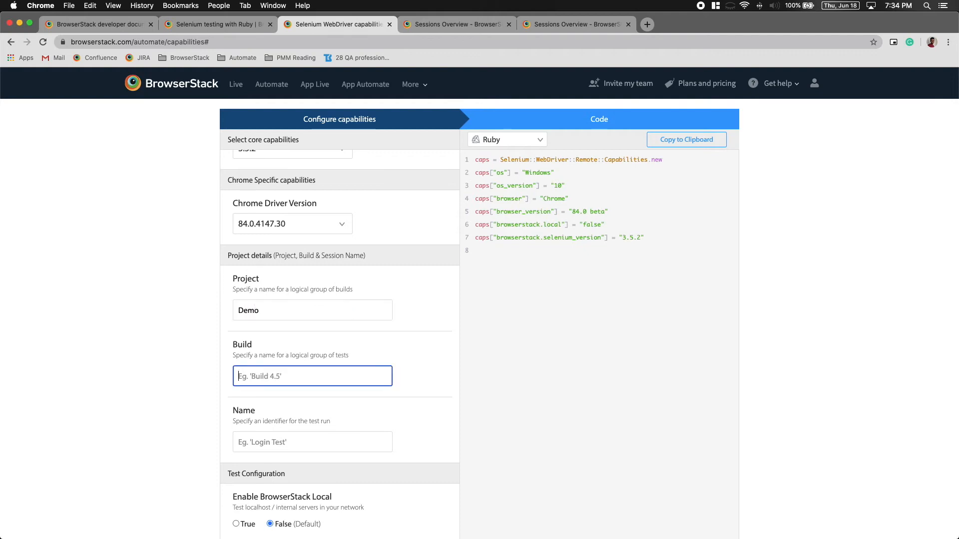
{"action": "type", "text": "1"}
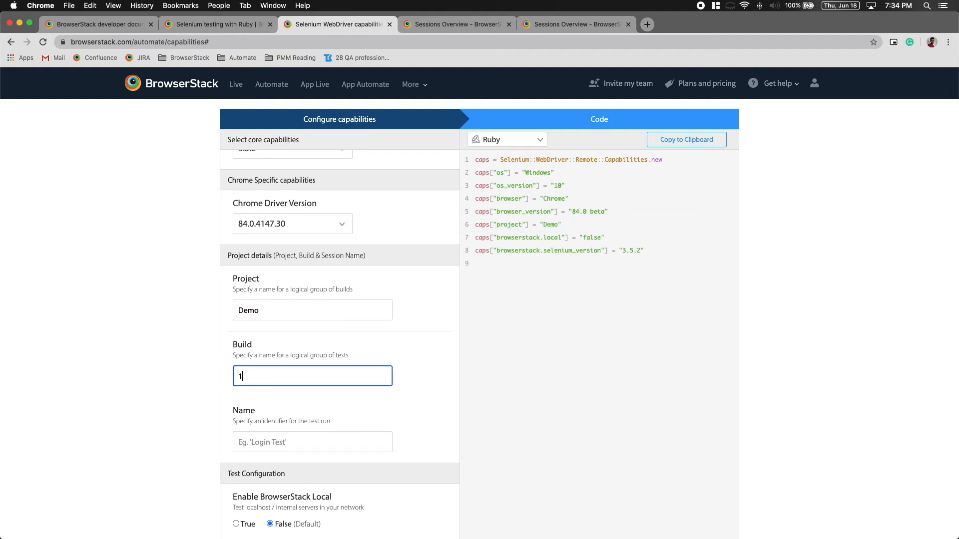
{"action": "left_click", "coordinate": [311, 441]}
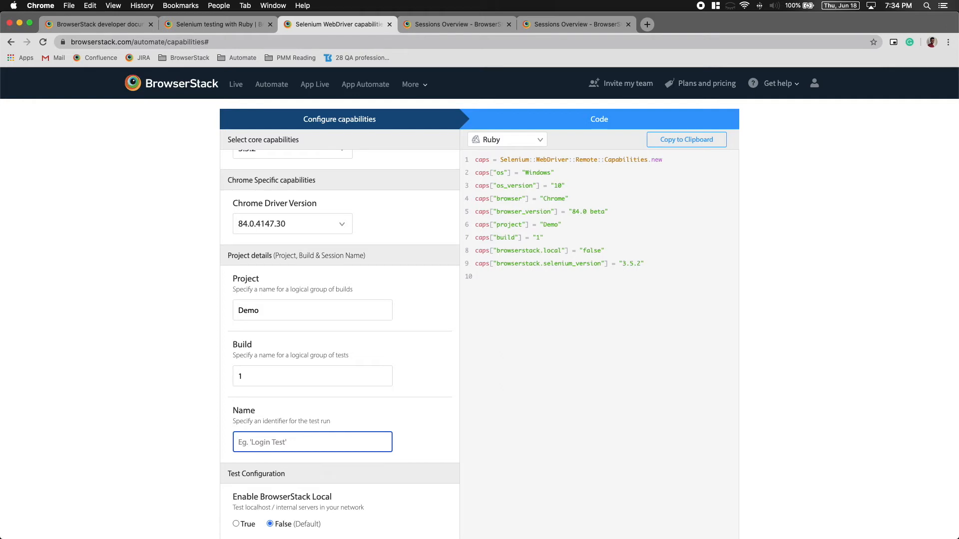
{"action": "type", "text": "Test Run"}
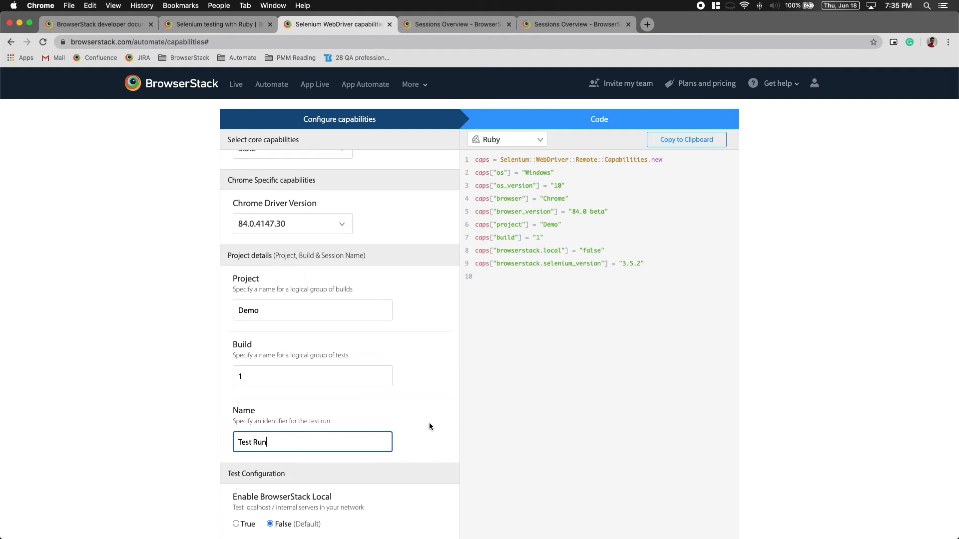
{"action": "scroll", "scroll_direction": "down", "scroll_amount": 3}
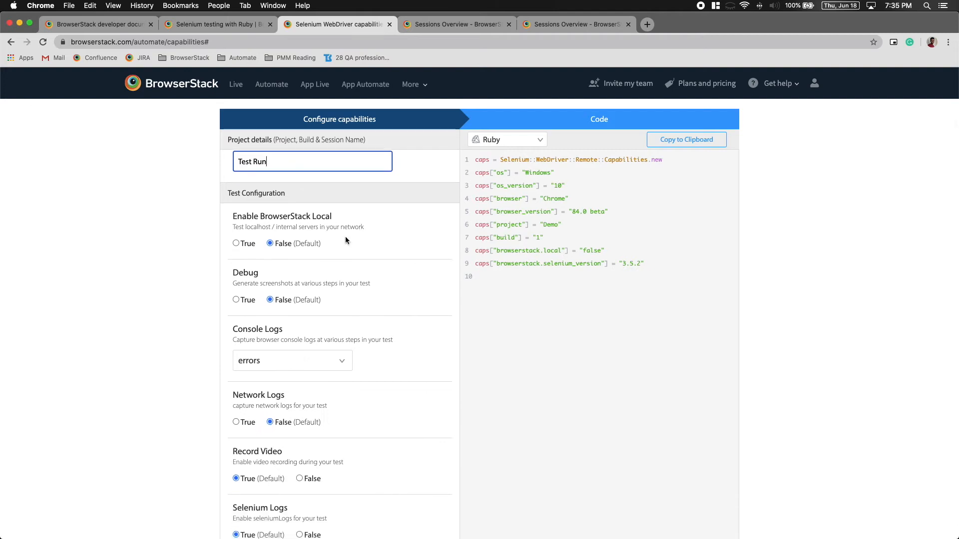
{"action": "mouse_move", "coordinate": [328, 219]}
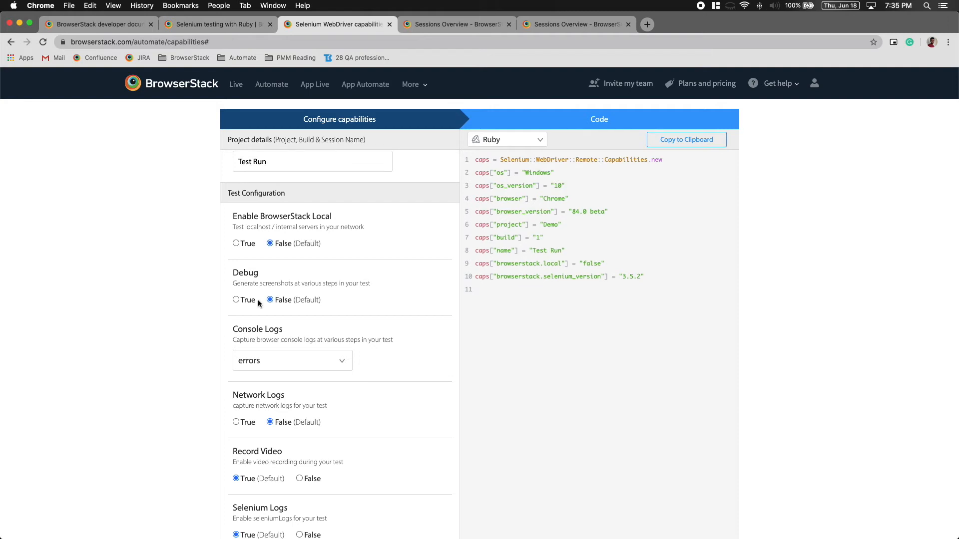
{"action": "mouse_move", "coordinate": [235, 301]}
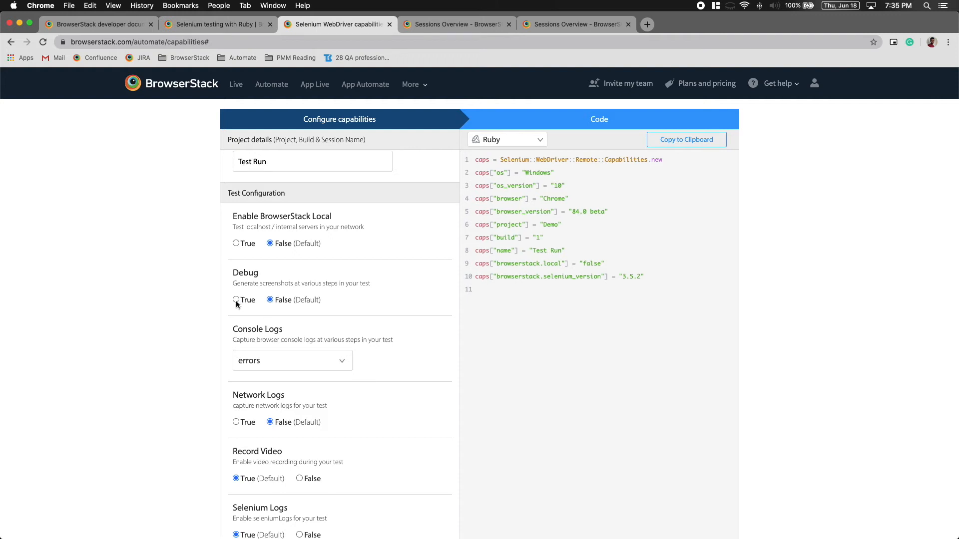
Step: Enable debug screenshots and network logs in the generated Ruby capabilities and review the code
{"action": "left_click", "coordinate": [235, 299]}
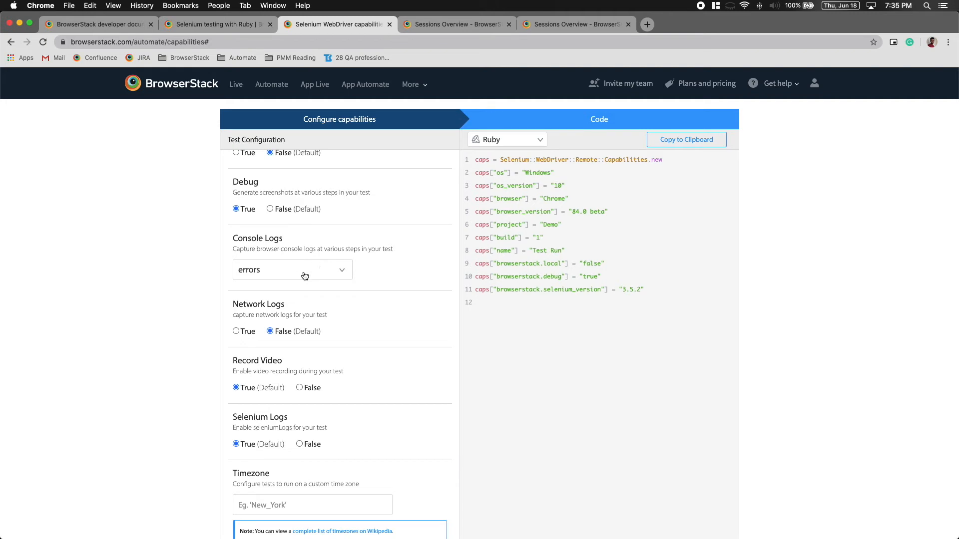
{"action": "left_click", "coordinate": [292, 270]}
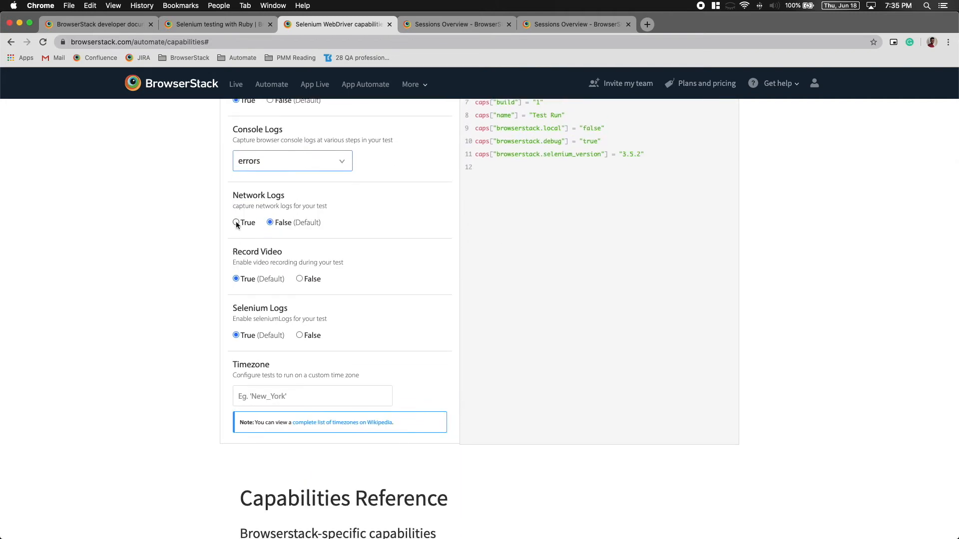
{"action": "left_click", "coordinate": [236, 222]}
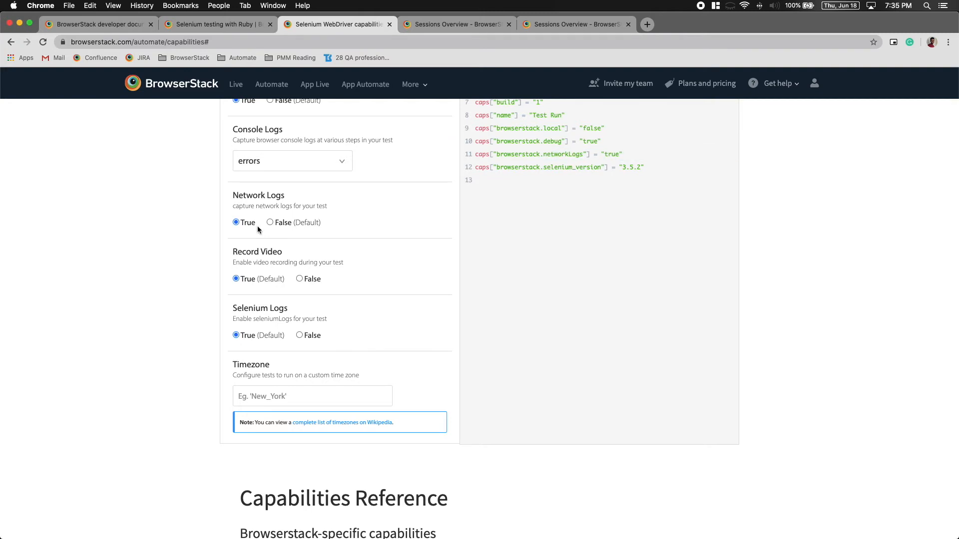
{"action": "scroll", "scroll_direction": "down", "scroll_amount": 3}
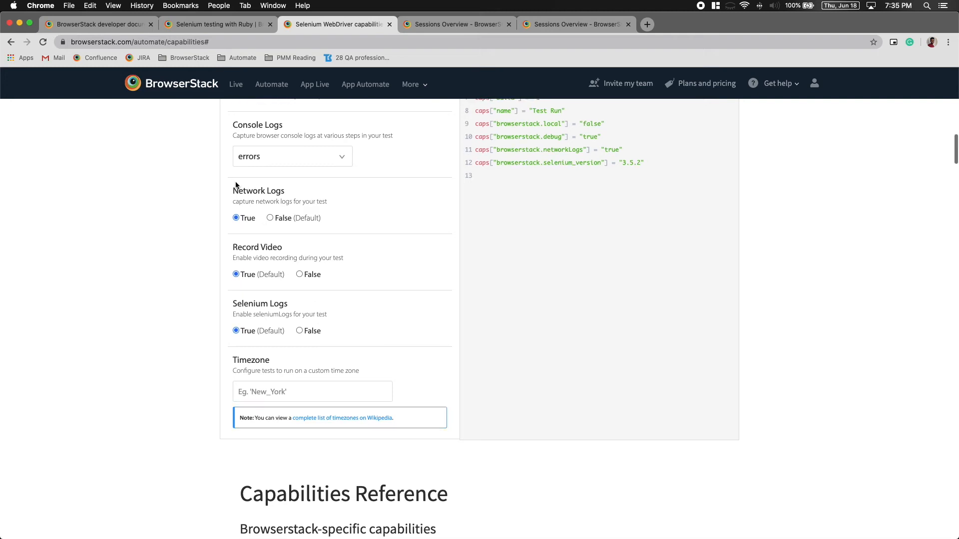
{"action": "scroll", "scroll_direction": "down", "scroll_amount": 3}
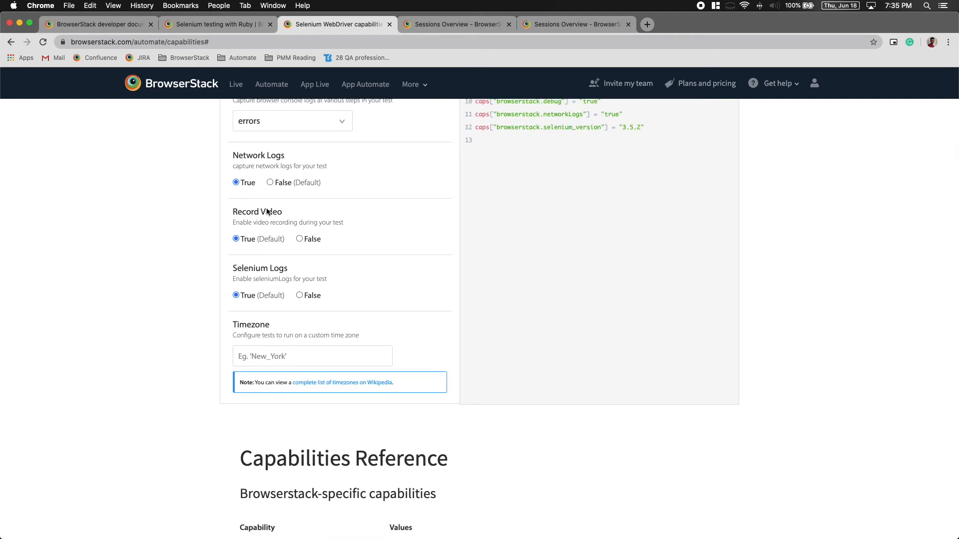
{"action": "mouse_move", "coordinate": [291, 295]}
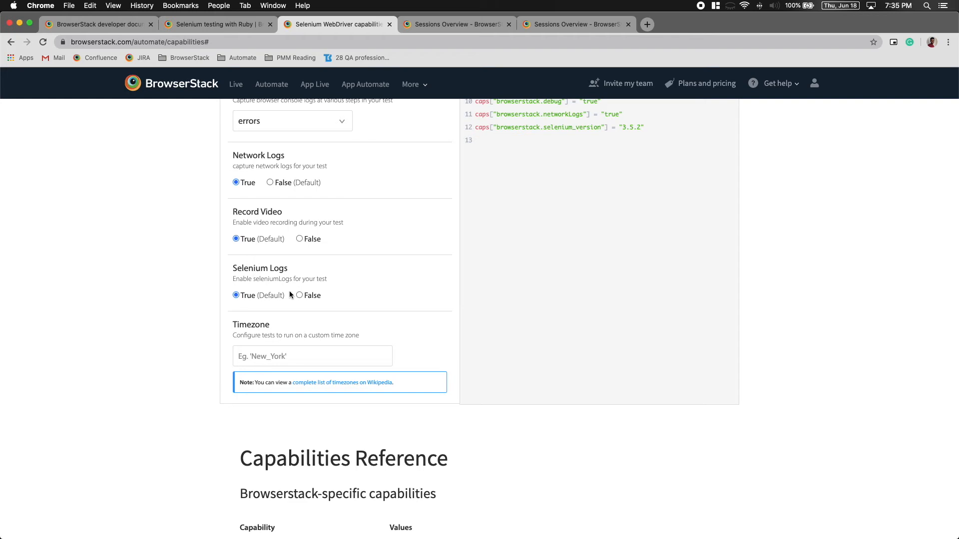
{"action": "mouse_move", "coordinate": [299, 345]}
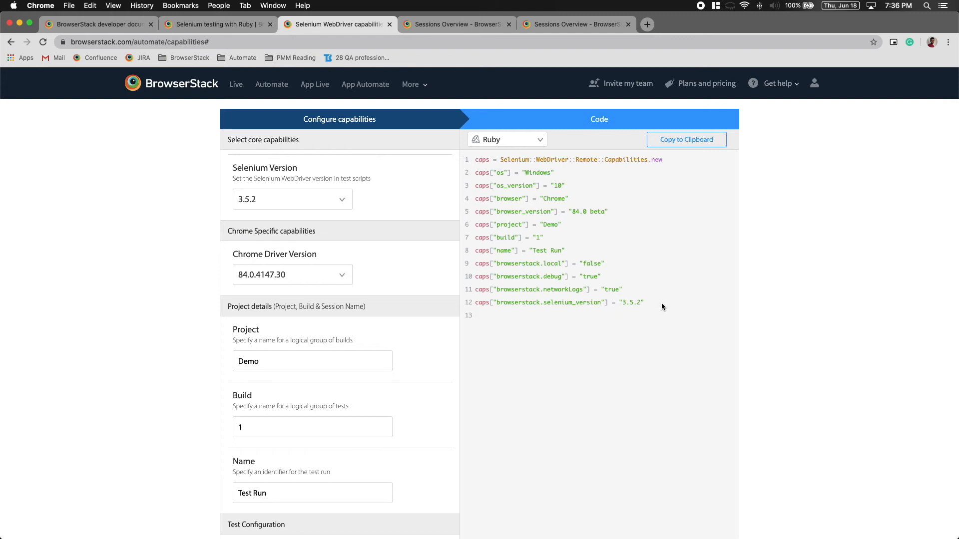
{"action": "scroll", "scroll_direction": "up", "scroll_amount": 3}
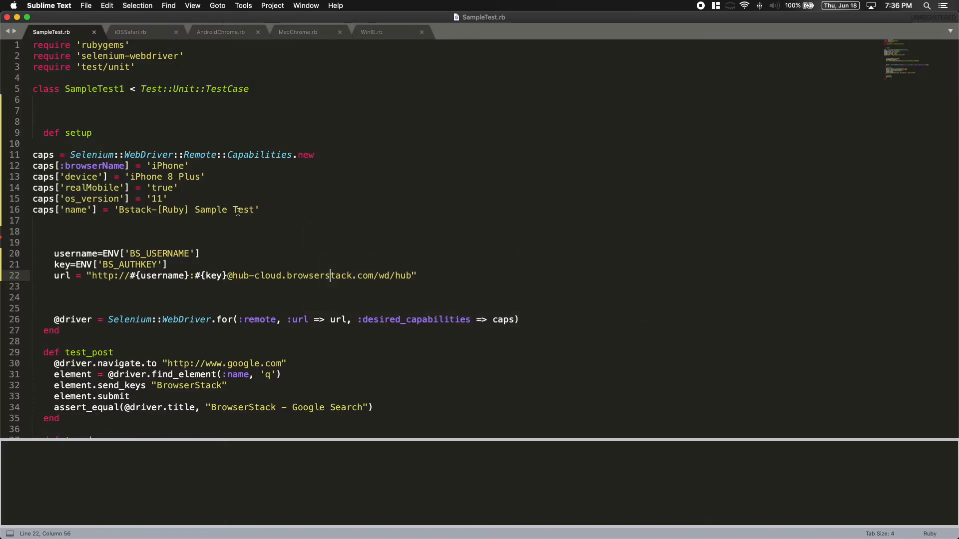
Step: Review the generated capabilities pasted into SampleTest.rb before running it
{"action": "left_click_drag", "start_coordinate": [33, 154], "coordinate": [259, 209]}
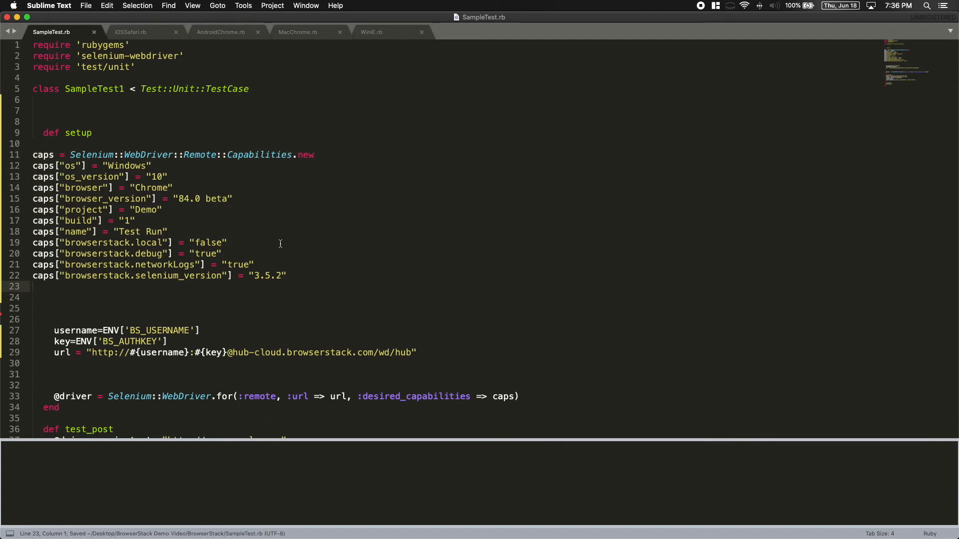
{"action": "scroll", "scroll_direction": "down", "scroll_amount": 3}
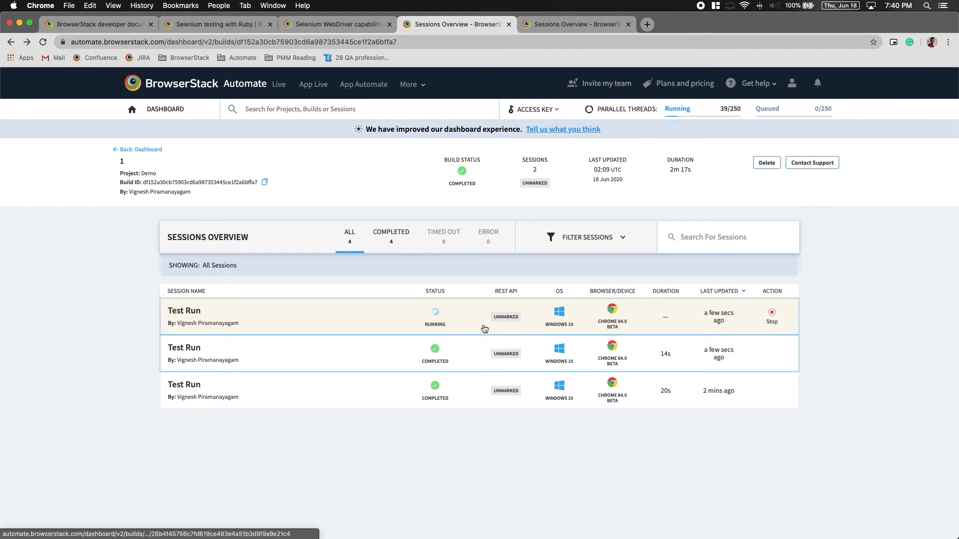
Step: View a completed Test Run session's video and text logs of the Google search steps
{"action": "left_click", "coordinate": [183, 310]}
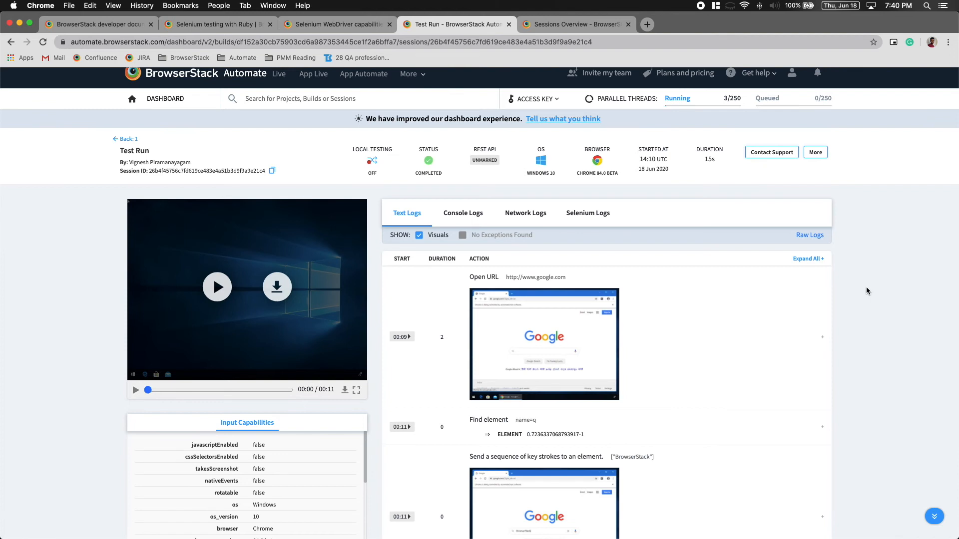
{"action": "mouse_move", "coordinate": [863, 292]}
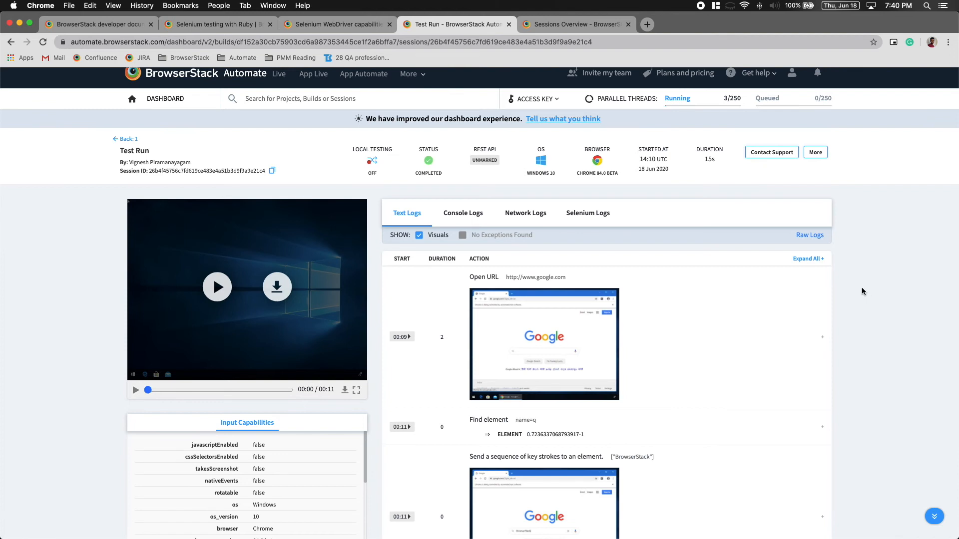
{"action": "scroll", "scroll_direction": "down", "scroll_amount": 3}
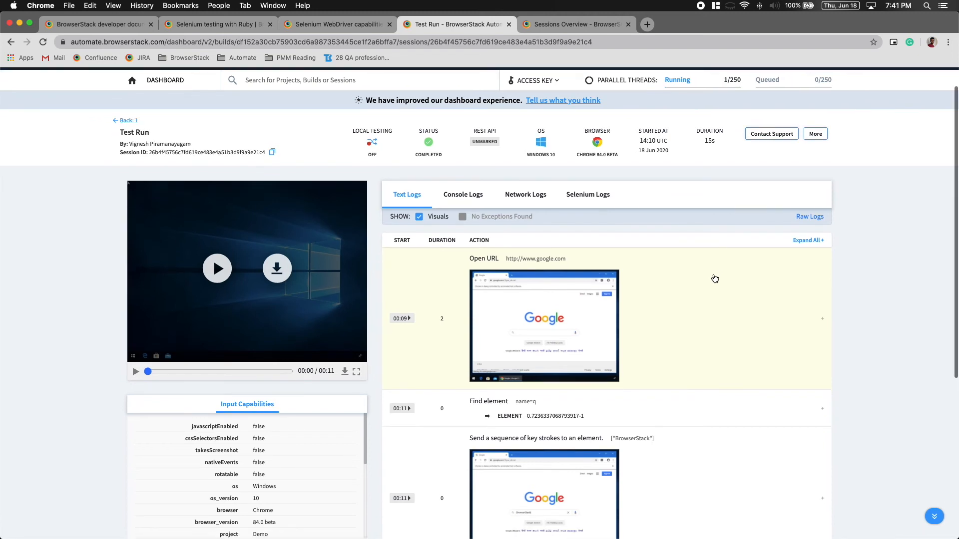
{"action": "mouse_move", "coordinate": [703, 277]}
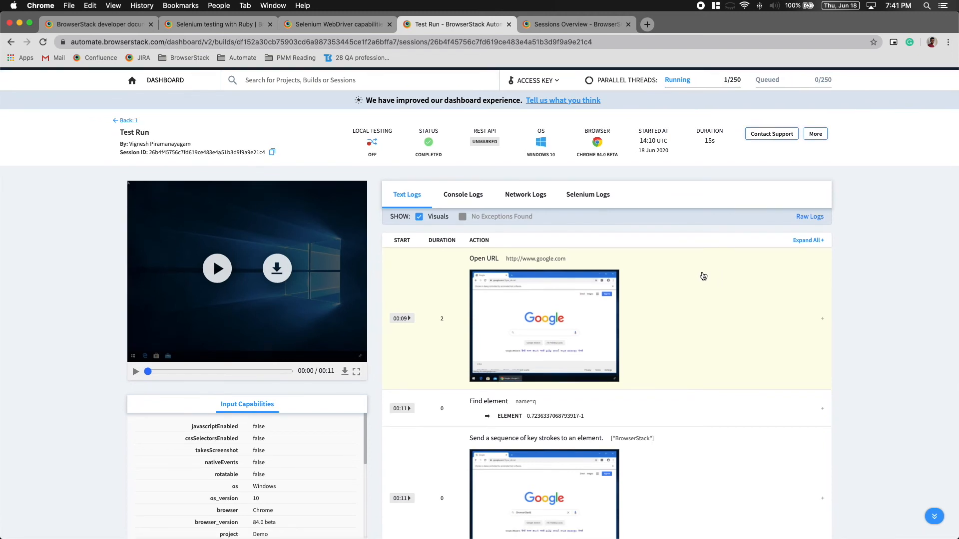
{"action": "mouse_move", "coordinate": [706, 276]}
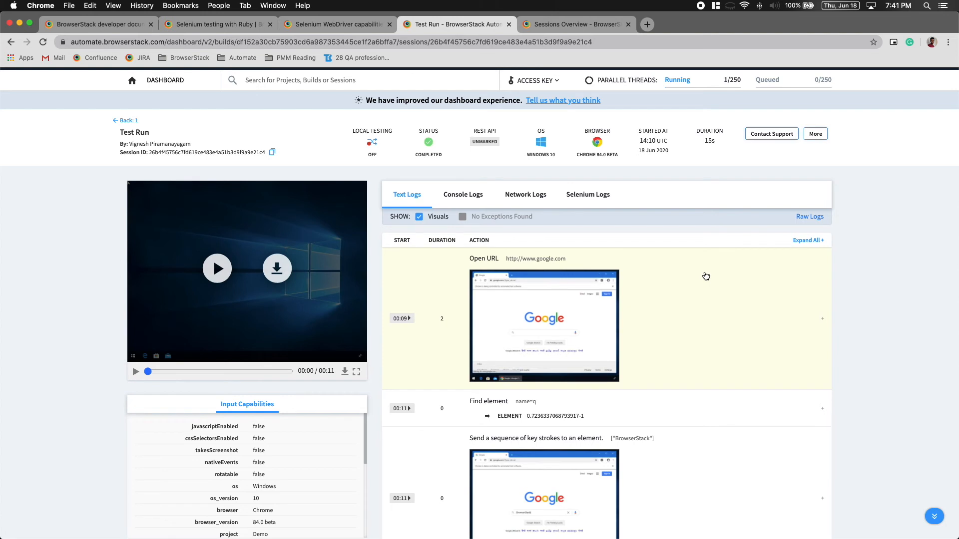
{"action": "scroll", "scroll_direction": "down", "scroll_amount": 3}
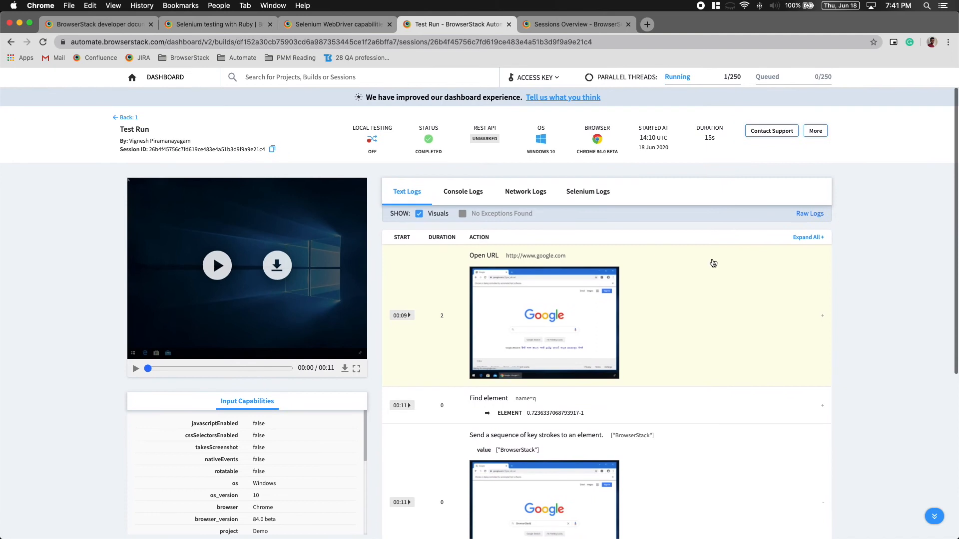
Step: Play the recording and review console, network and Selenium logs plus input capabilities for Demo build 1
{"action": "left_click", "coordinate": [216, 266]}
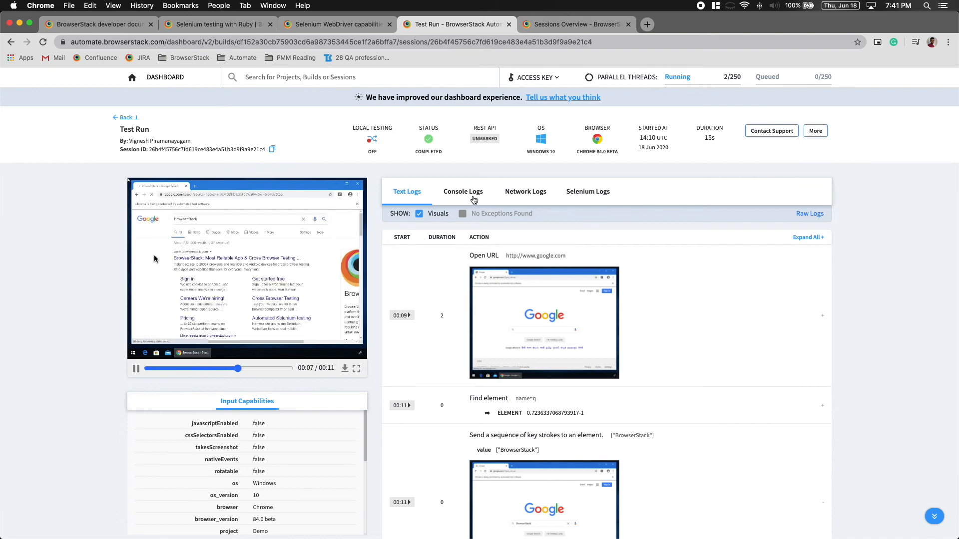
{"action": "left_click", "coordinate": [463, 191]}
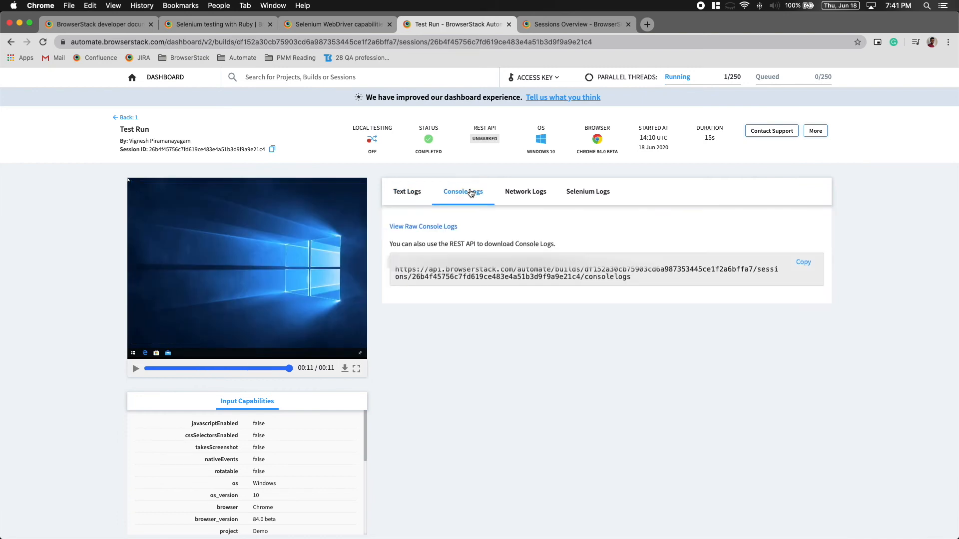
{"action": "left_click", "coordinate": [524, 191]}
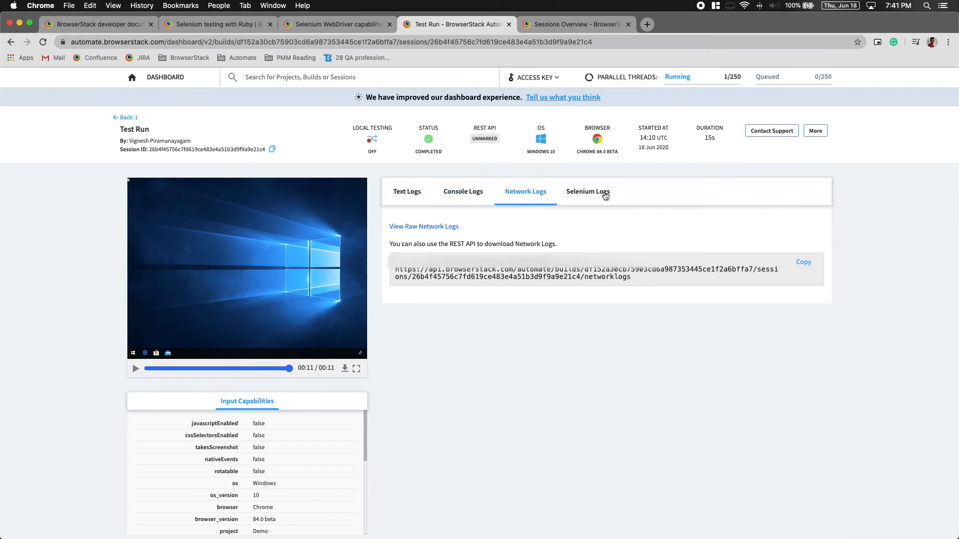
{"action": "left_click", "coordinate": [588, 192]}
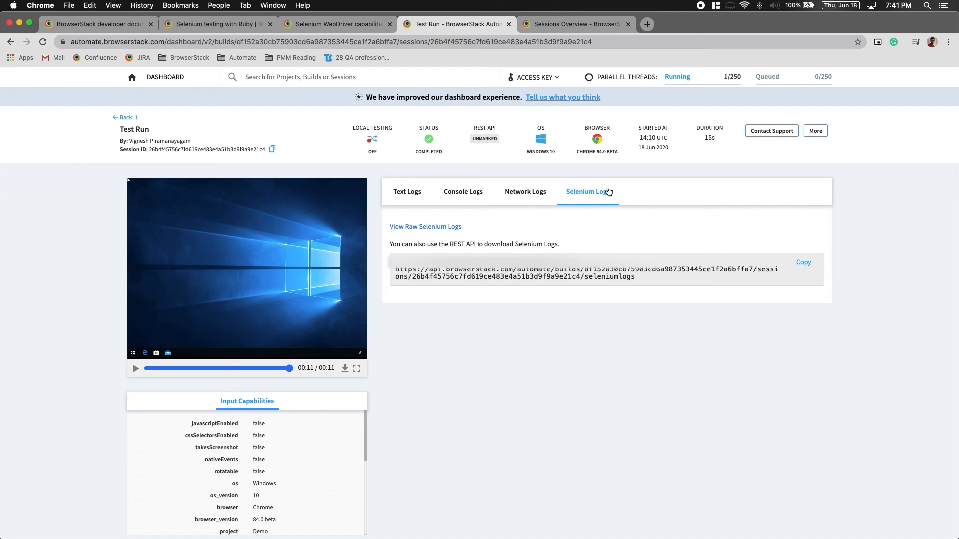
{"action": "scroll", "scroll_direction": "down", "scroll_amount": 3}
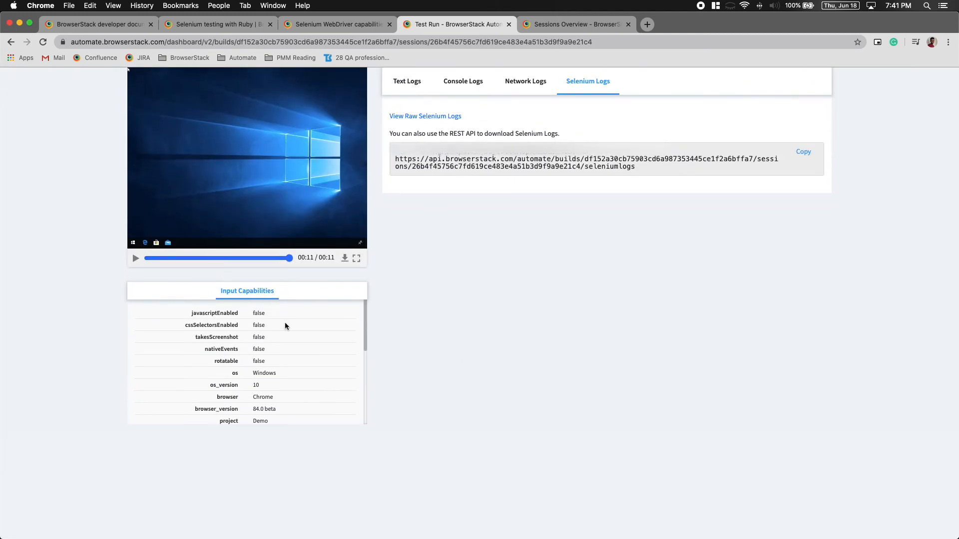
{"action": "mouse_move", "coordinate": [288, 351]}
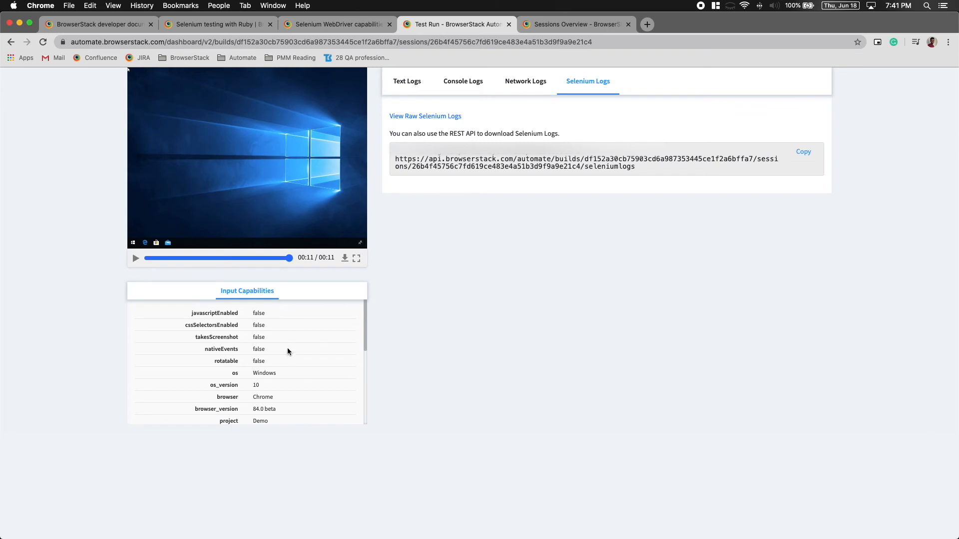
{"action": "scroll", "scroll_direction": "down", "scroll_amount": 3}
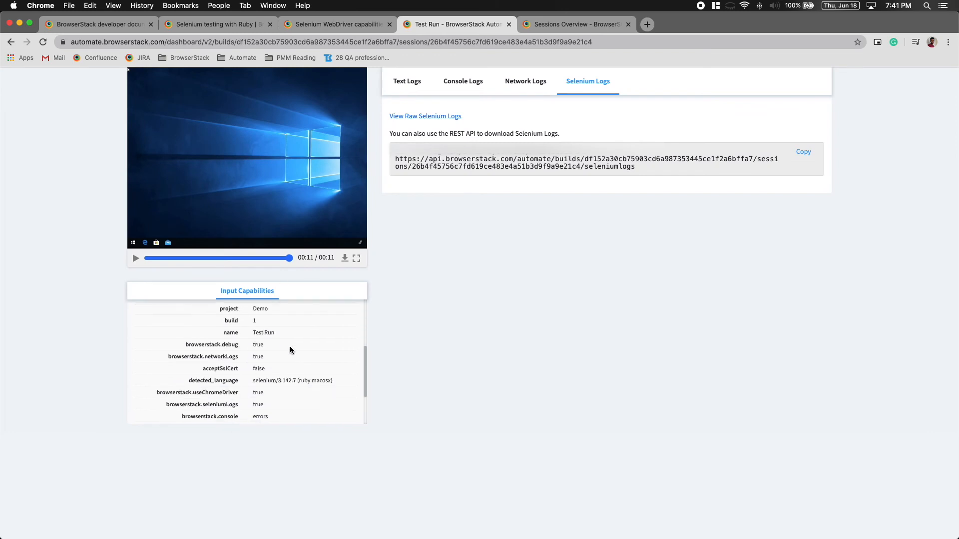
{"action": "mouse_move", "coordinate": [292, 350]}
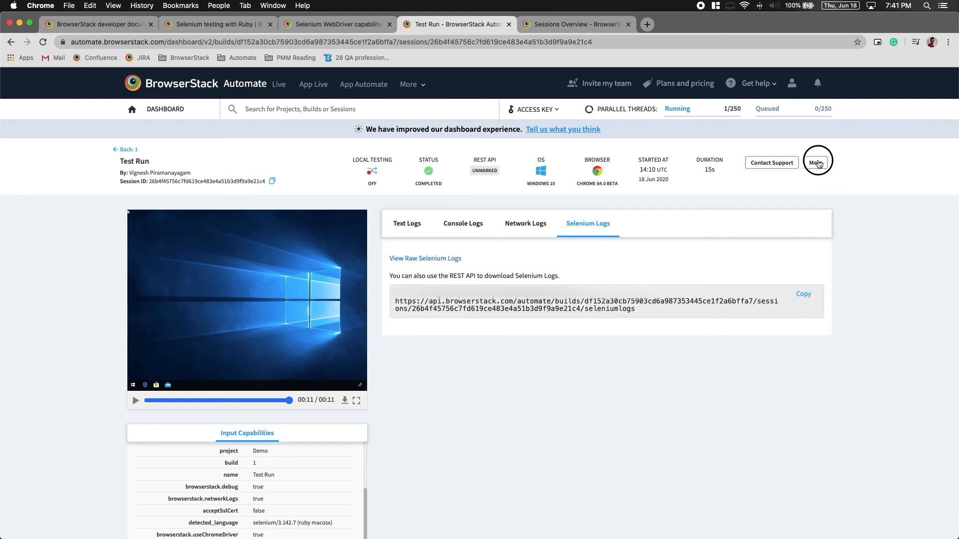
Step: Start creating an issue for the session, showing Jira, Trello, Github and Slack integrations
{"action": "left_click", "coordinate": [815, 163]}
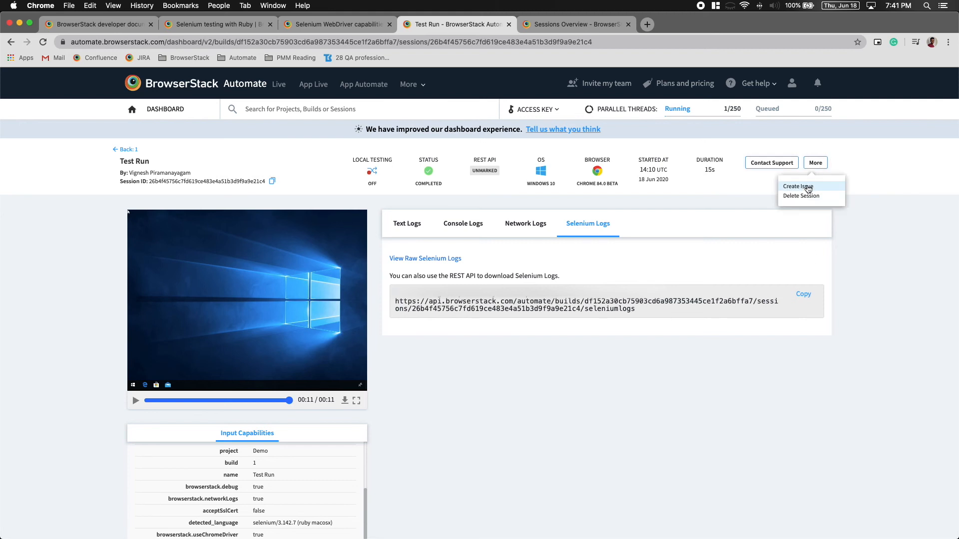
{"action": "left_click", "coordinate": [797, 187]}
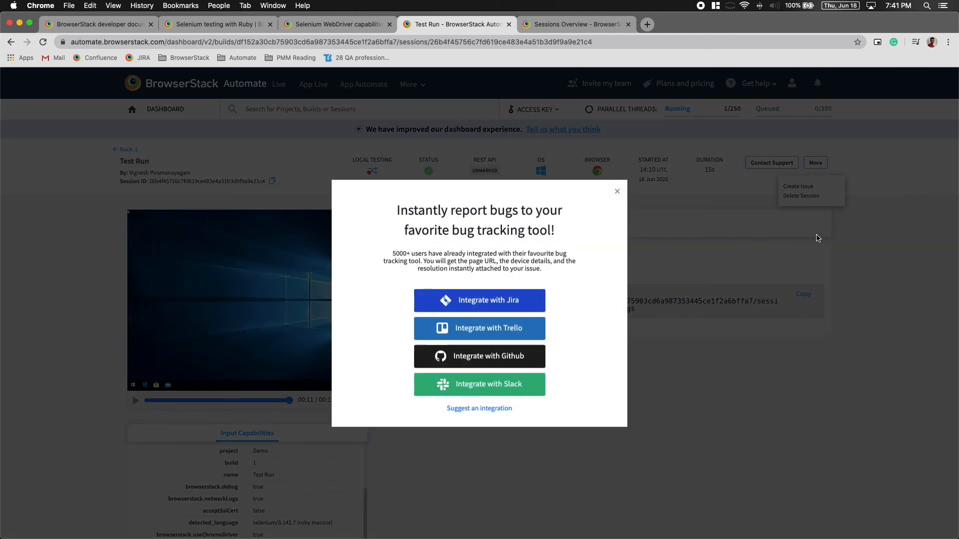
{"action": "mouse_move", "coordinate": [755, 265]}
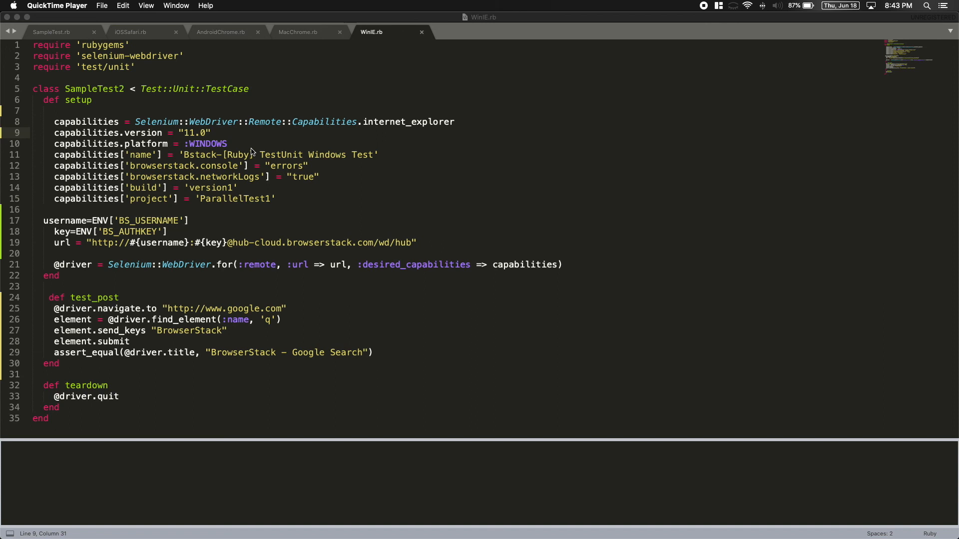
{"action": "mouse_move", "coordinate": [229, 93]}
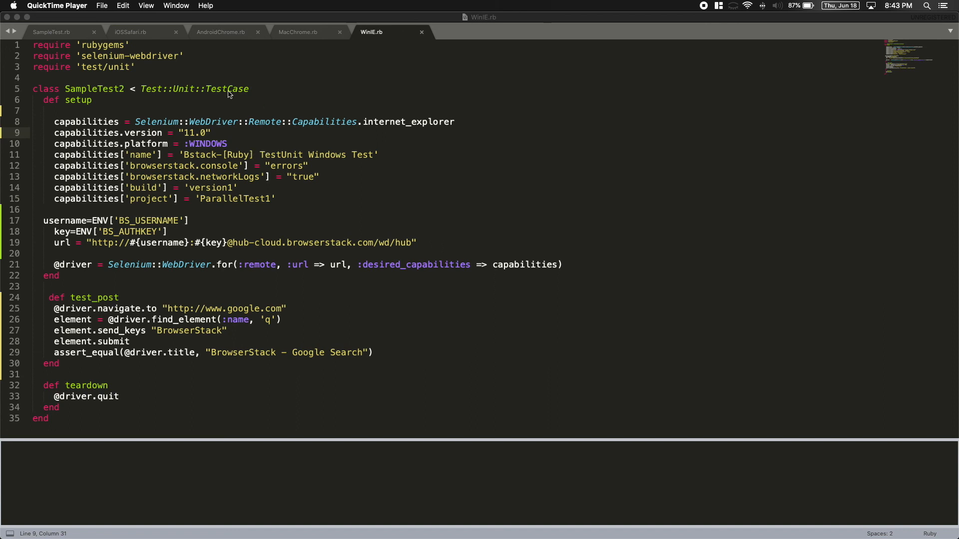
Step: Check the parallel test scripts, then view the version1 build with four sessions running
{"action": "left_click", "coordinate": [221, 32]}
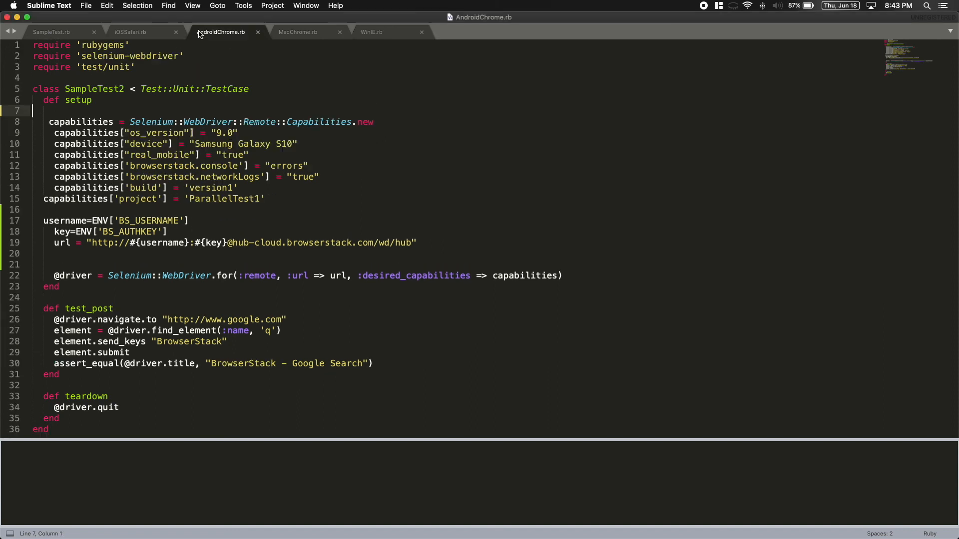
{"action": "left_click", "coordinate": [372, 32]}
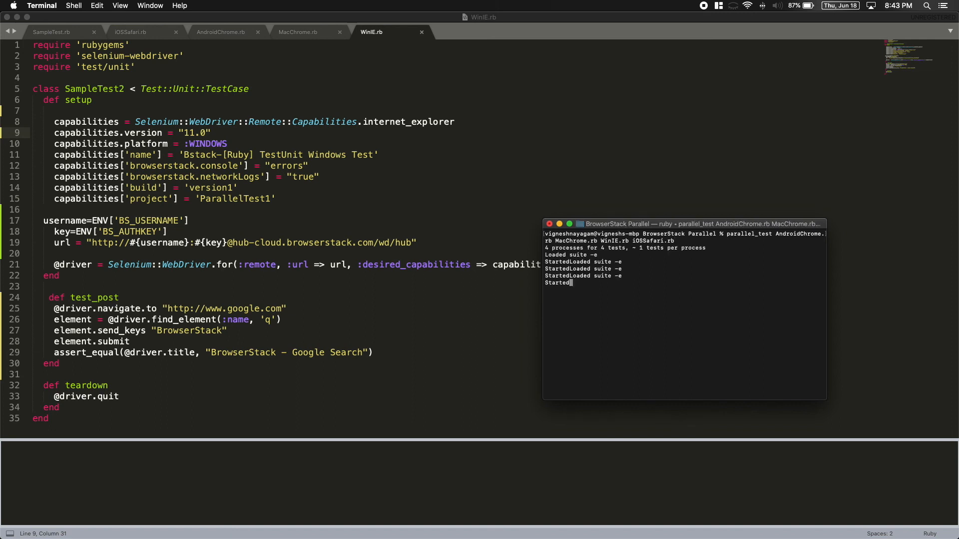
{"action": "key", "text": "cmd+tab"}
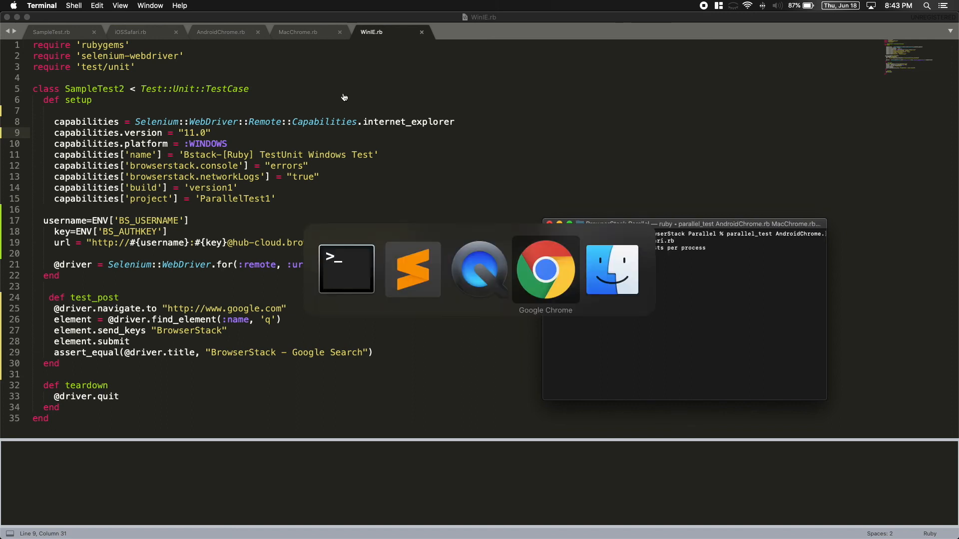
{"action": "left_click", "coordinate": [545, 269]}
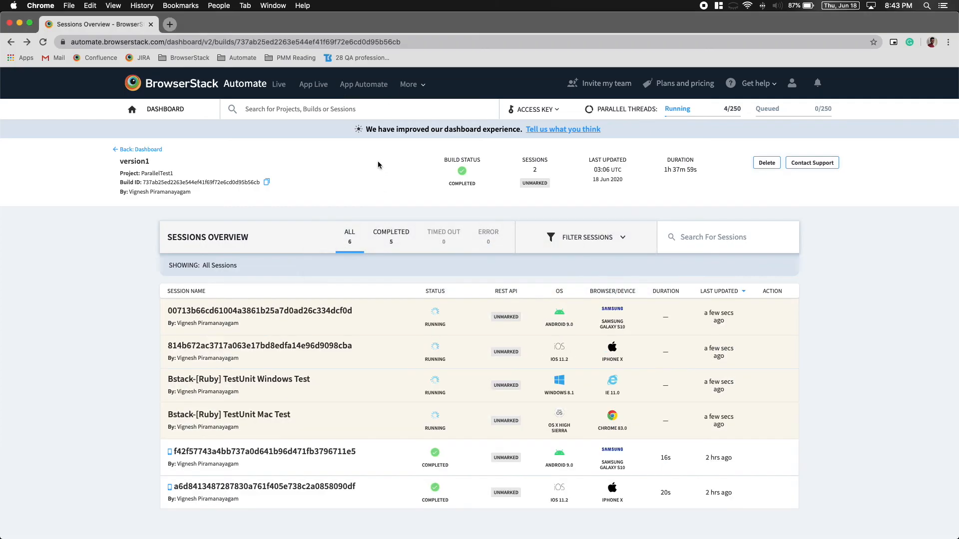